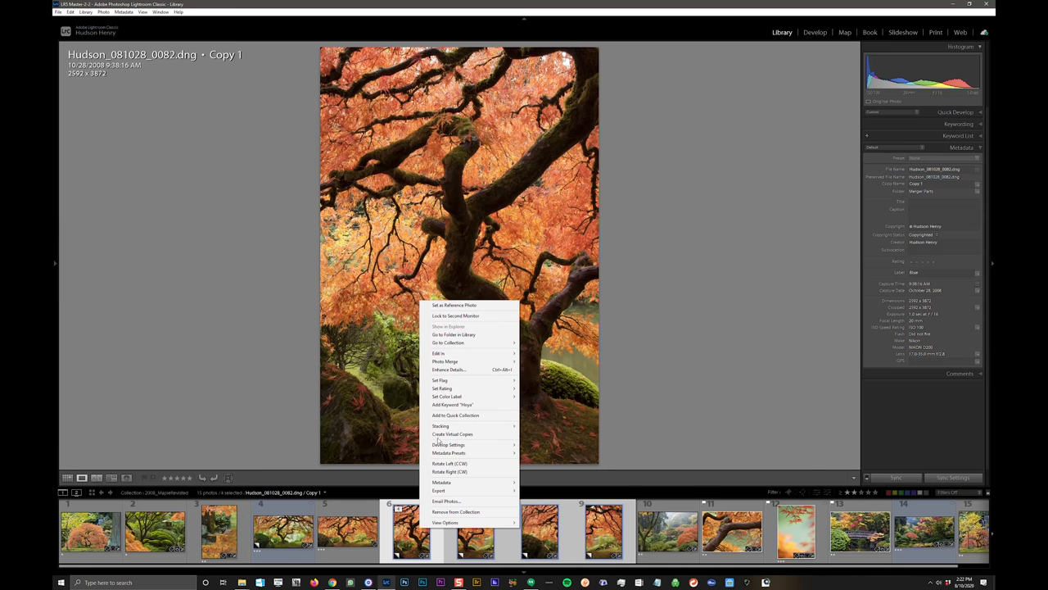
Step: Browse the maple frames in the filmstrip, checking stacking options without applying any
left_click(446, 397)
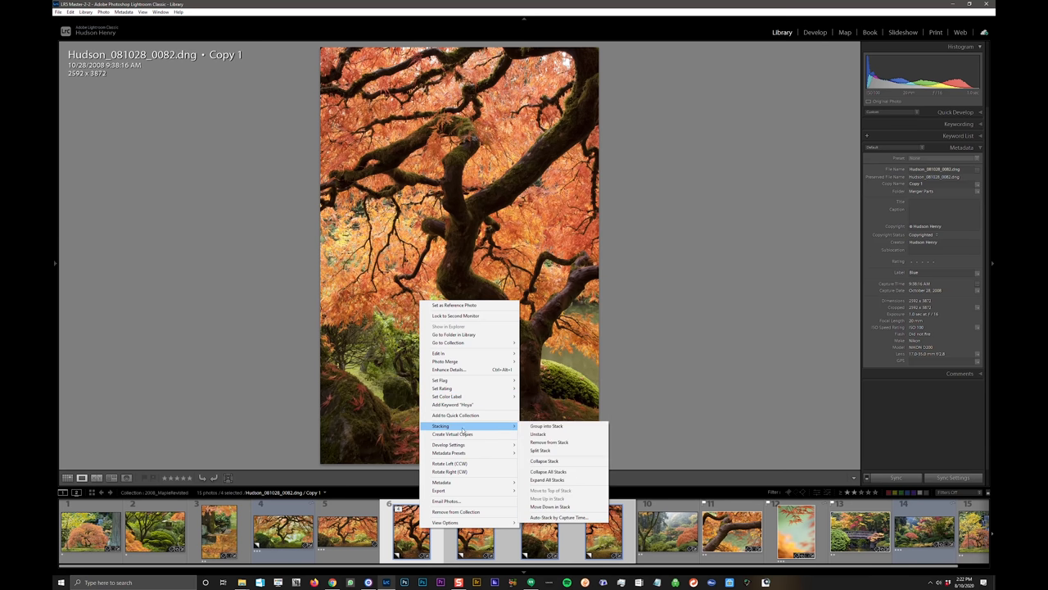
mouse_move(645, 405)
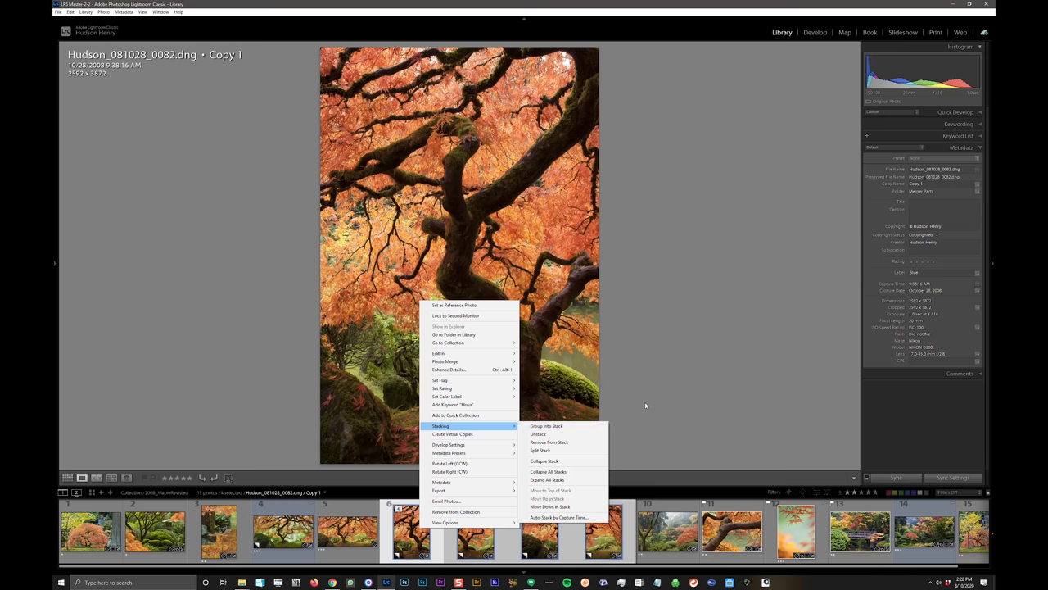
left_click(645, 405)
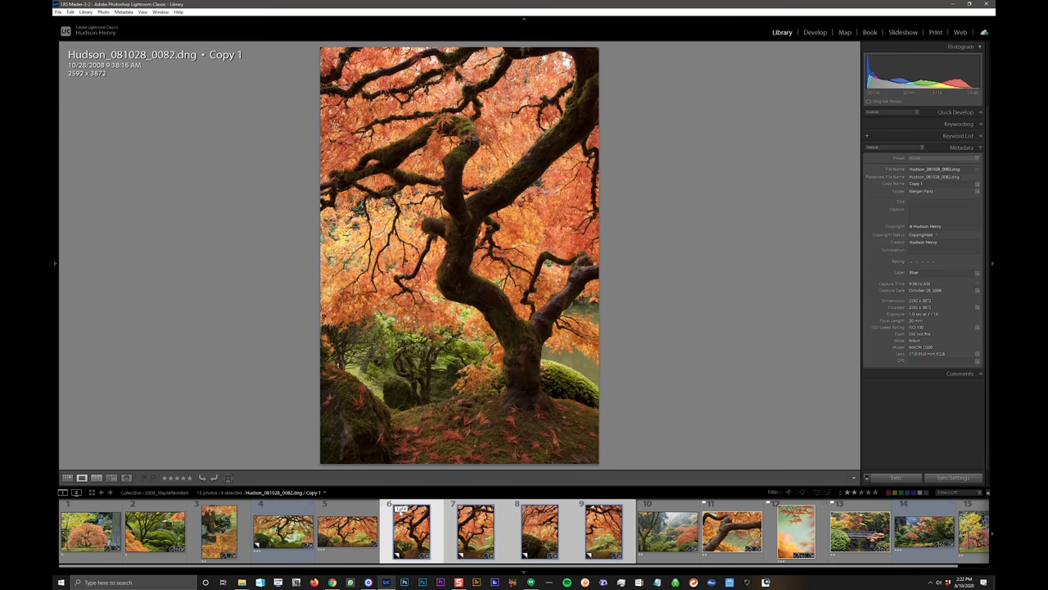
left_click(475, 530)
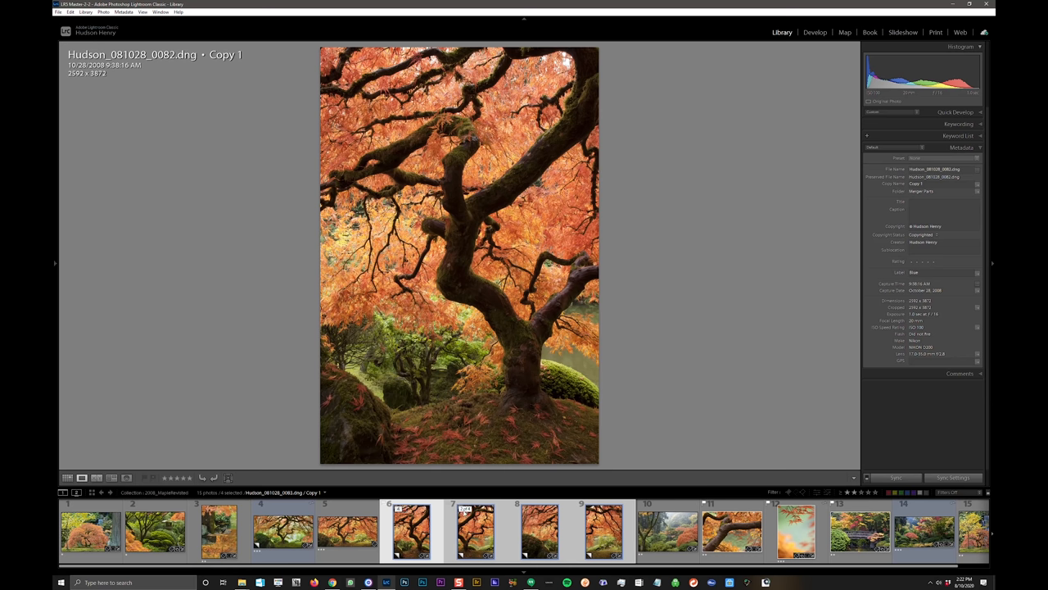
mouse_move(465, 520)
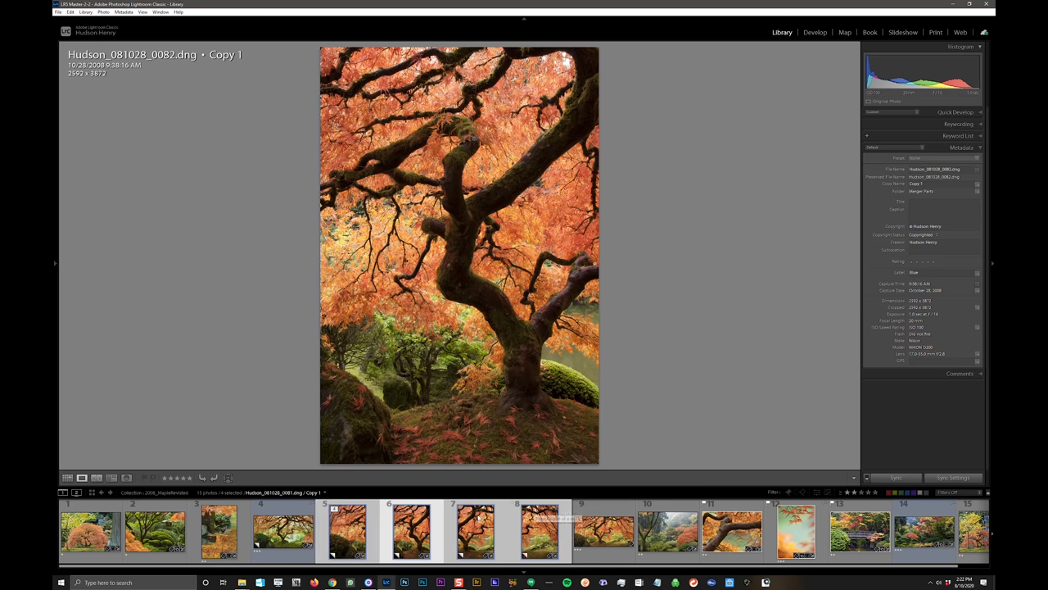
left_click(345, 531)
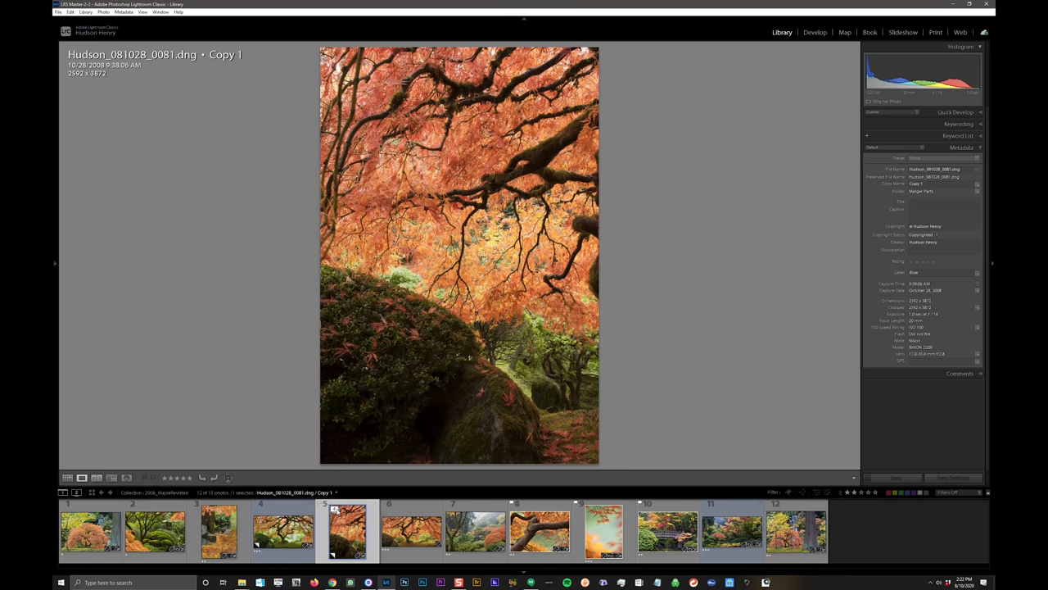
scroll("right", 3)
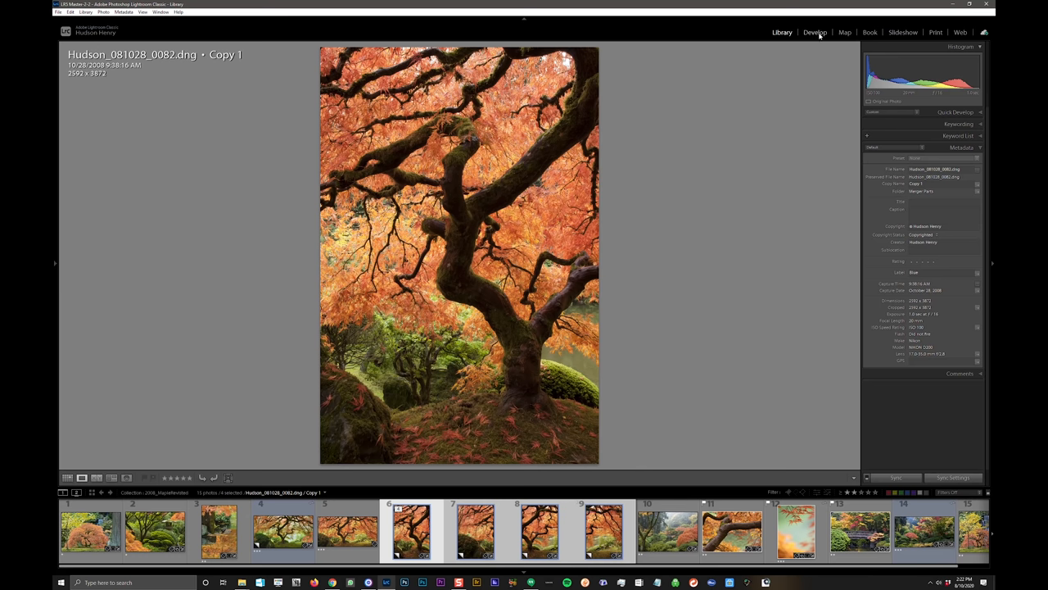
Step: Open the maple photo in Develop, expanding HSL/Color briefly before returning to Basic
left_click(815, 32)
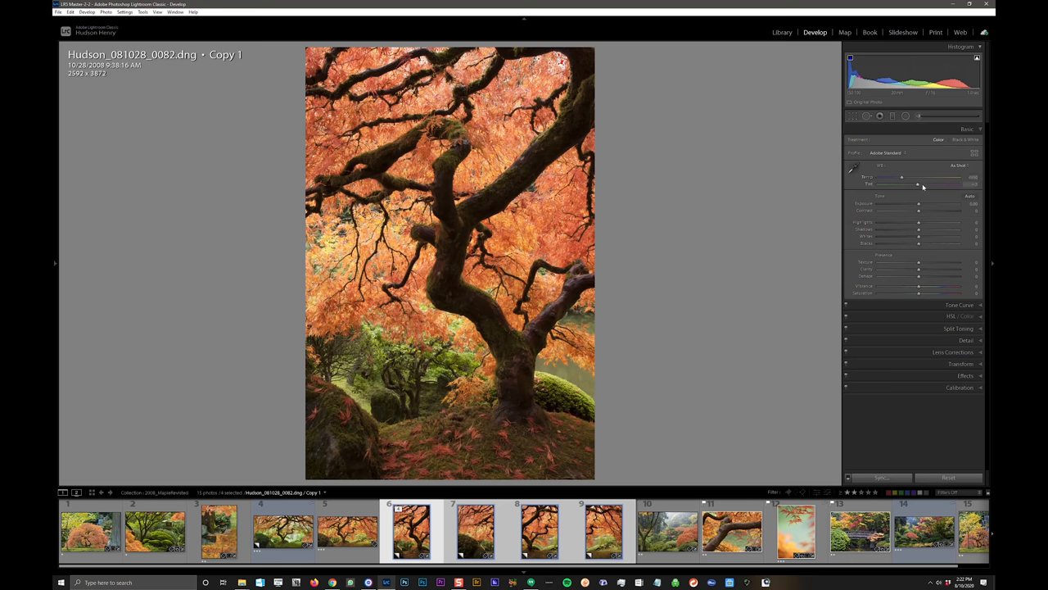
mouse_move(906, 161)
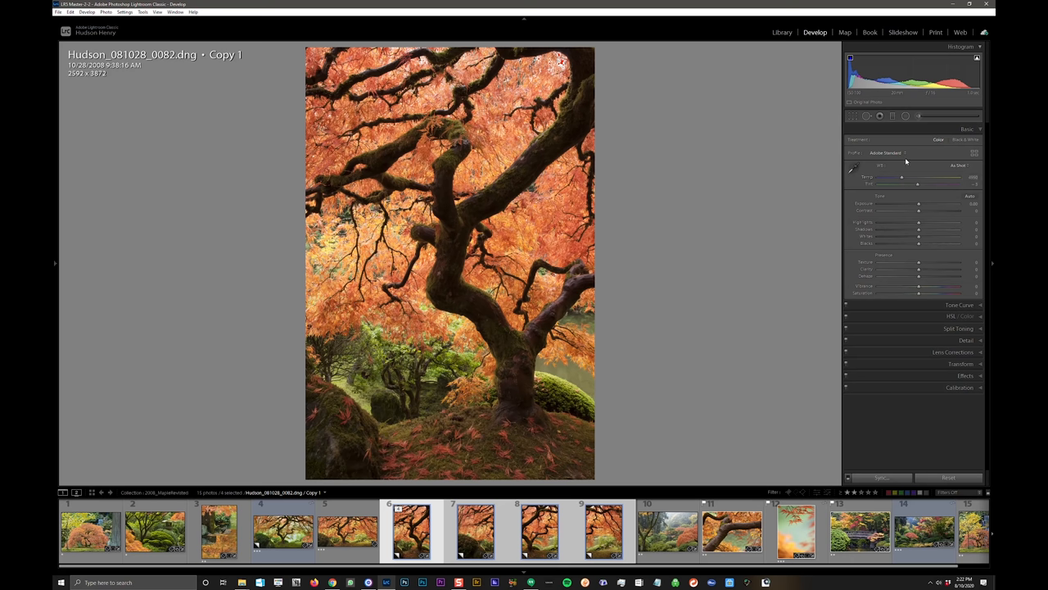
left_click(959, 152)
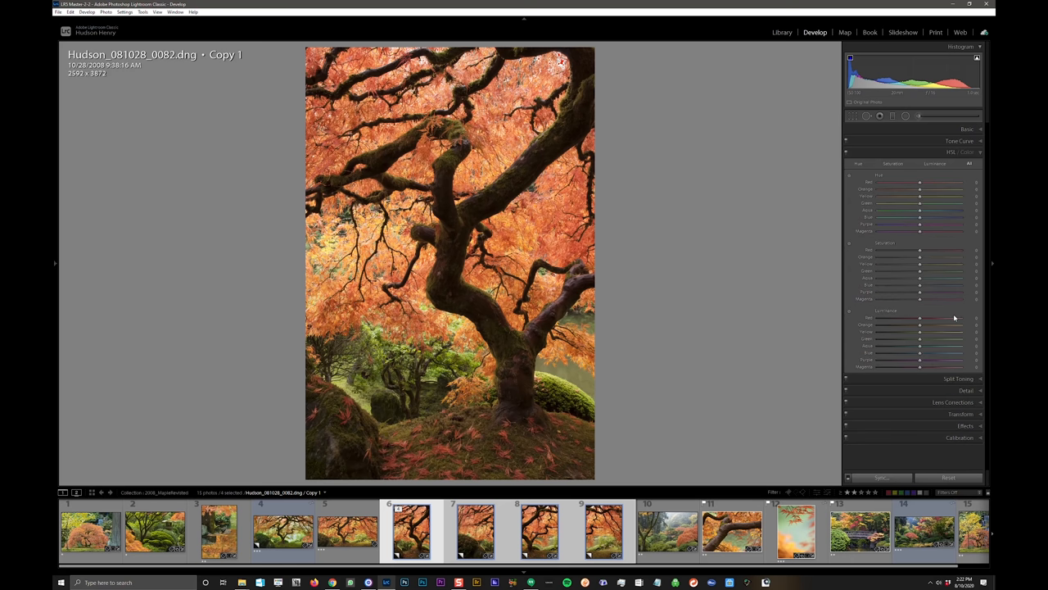
left_click(966, 128)
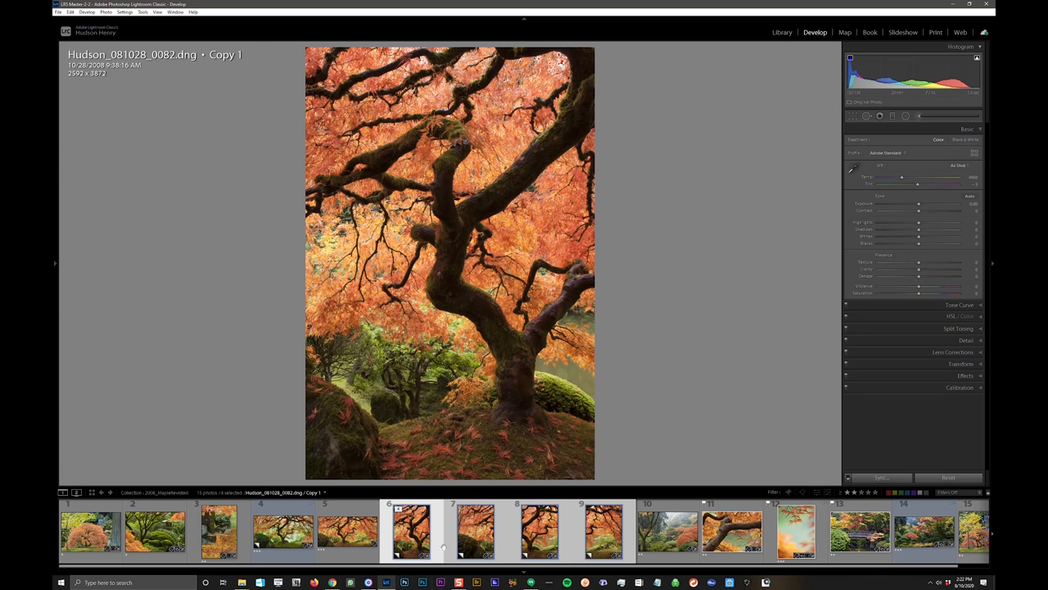
left_click(475, 531)
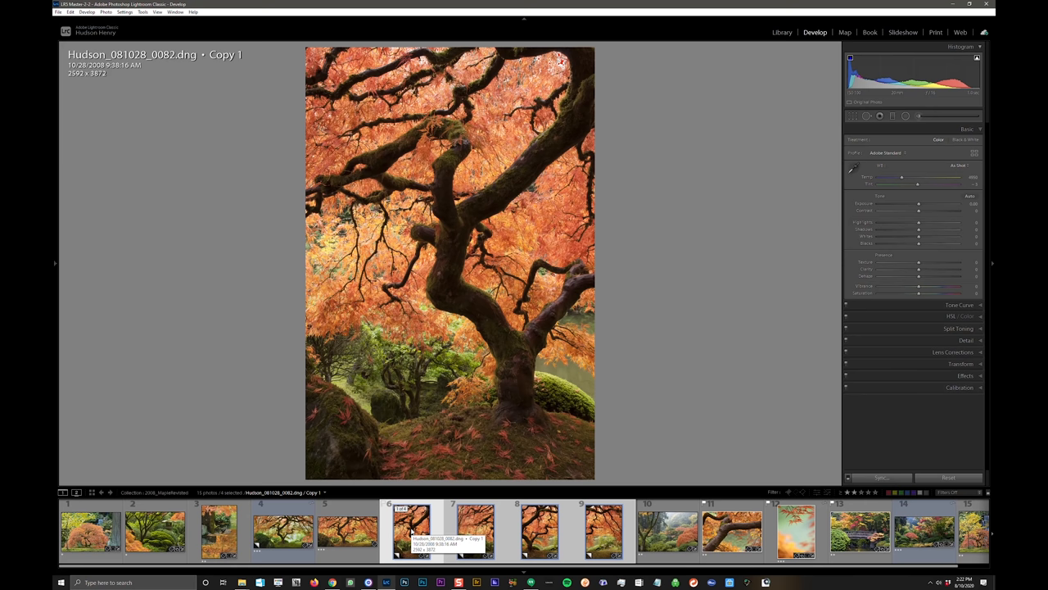
Step: Merge the selected maple frames with Photo Merge > Panorama to show the preview
right_click(442, 369)
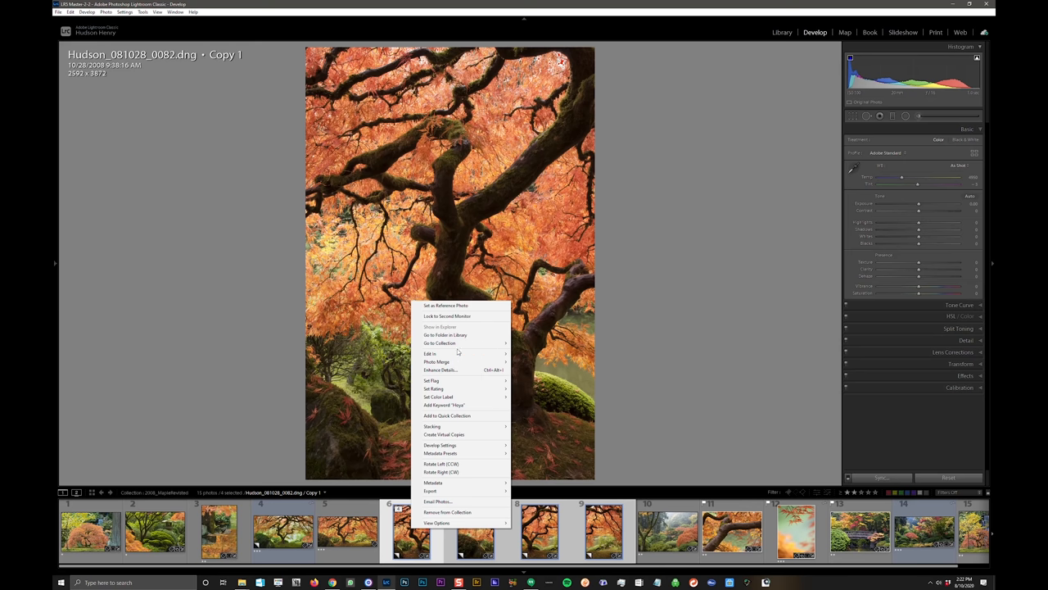
mouse_move(464, 361)
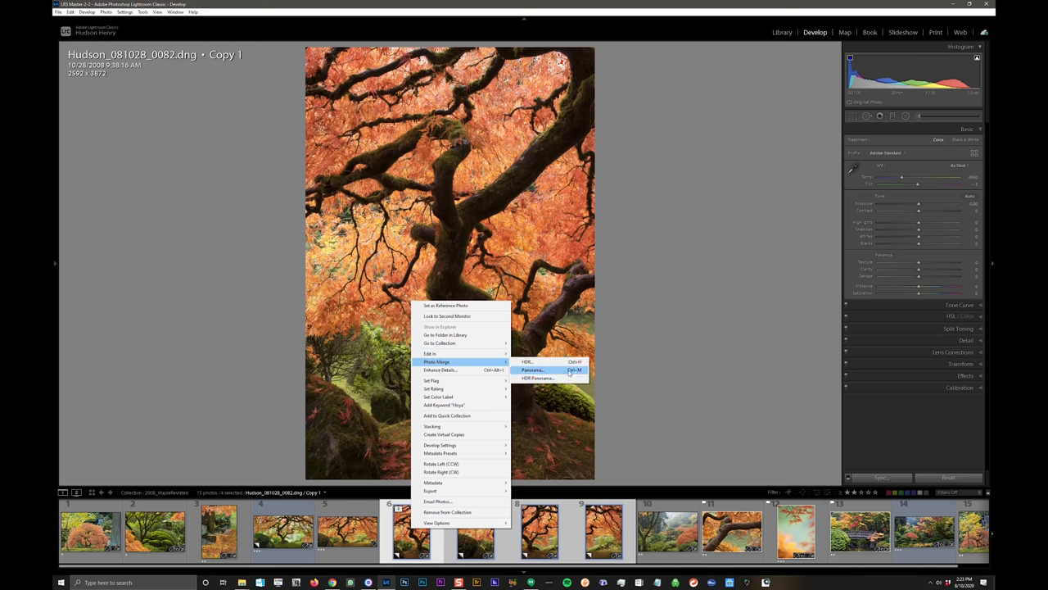
left_click(532, 369)
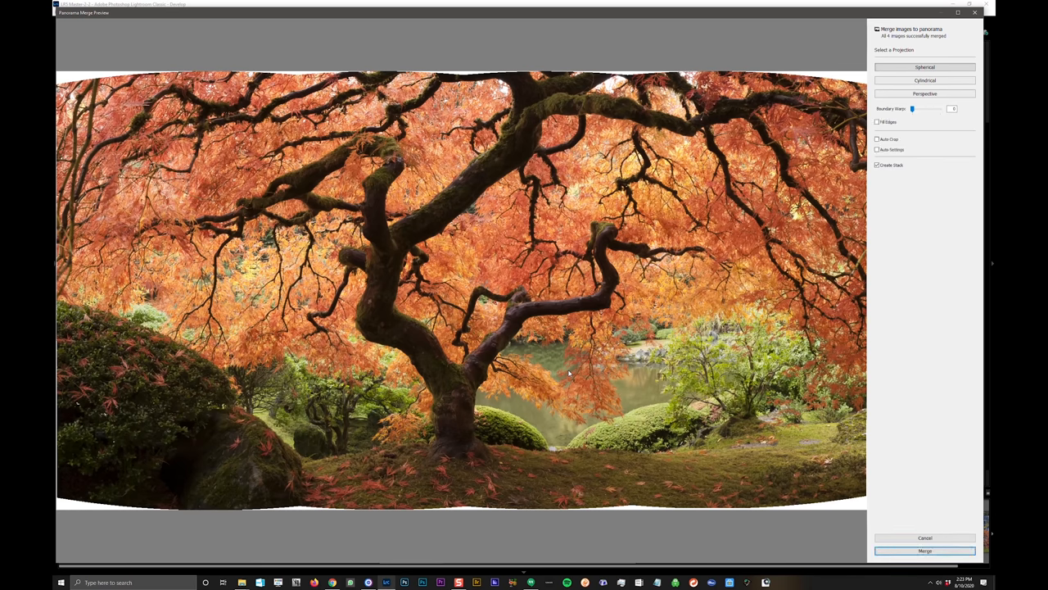
mouse_move(569, 374)
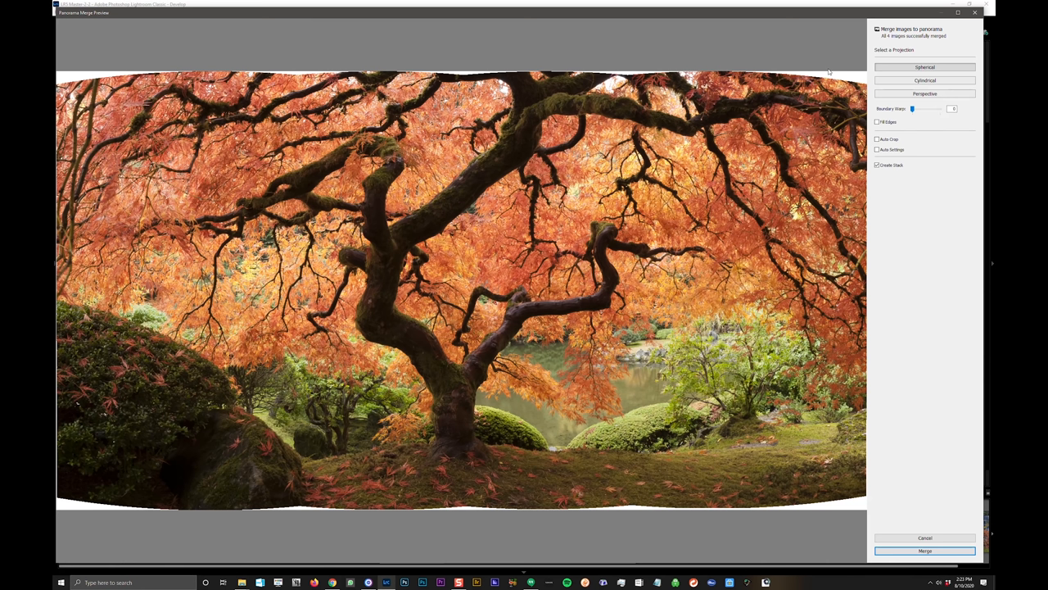
mouse_move(134, 59)
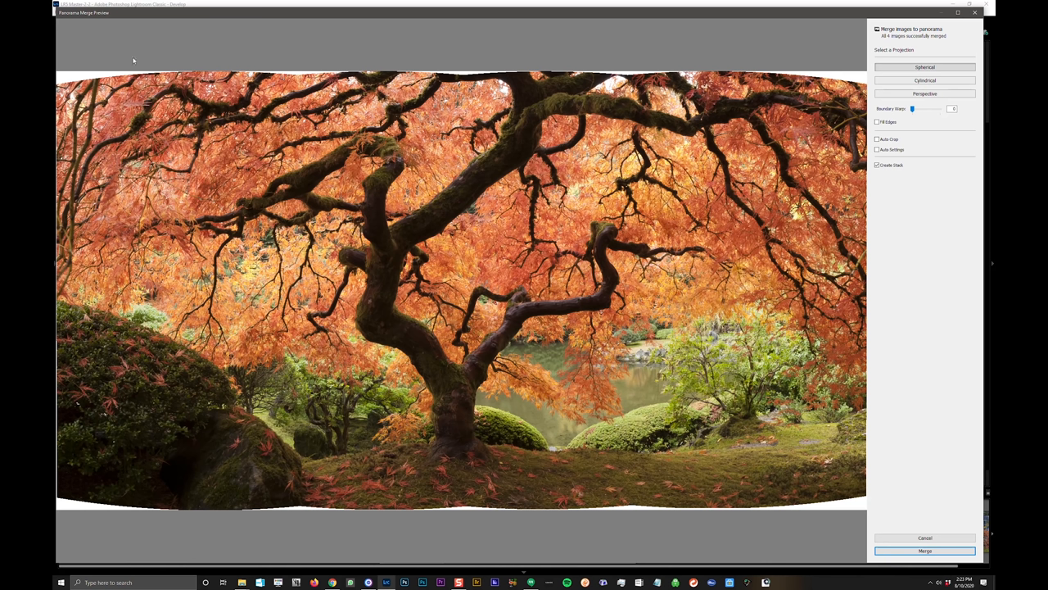
mouse_move(908, 109)
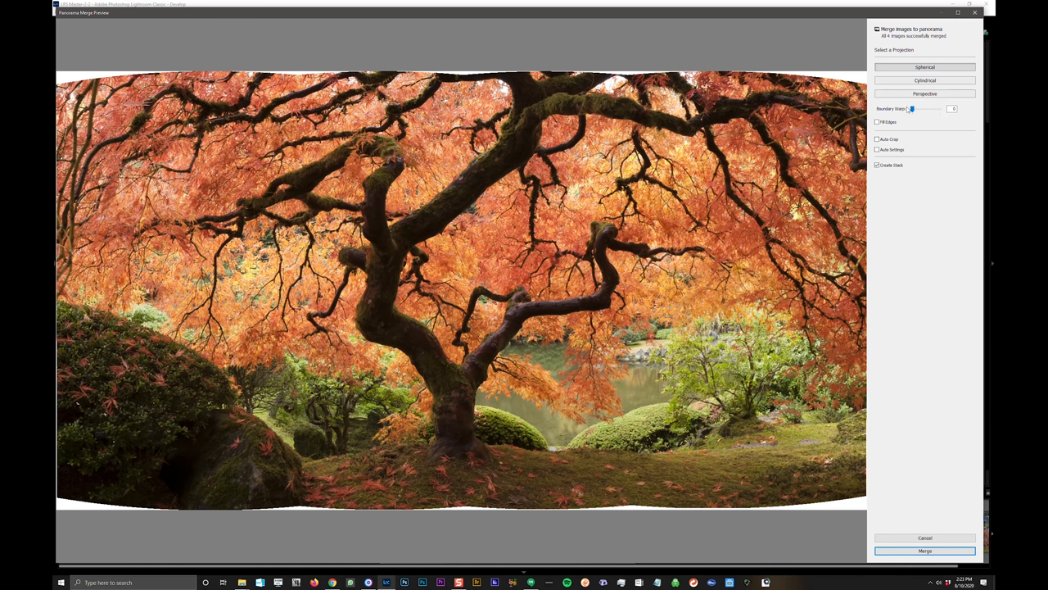
mouse_move(877, 122)
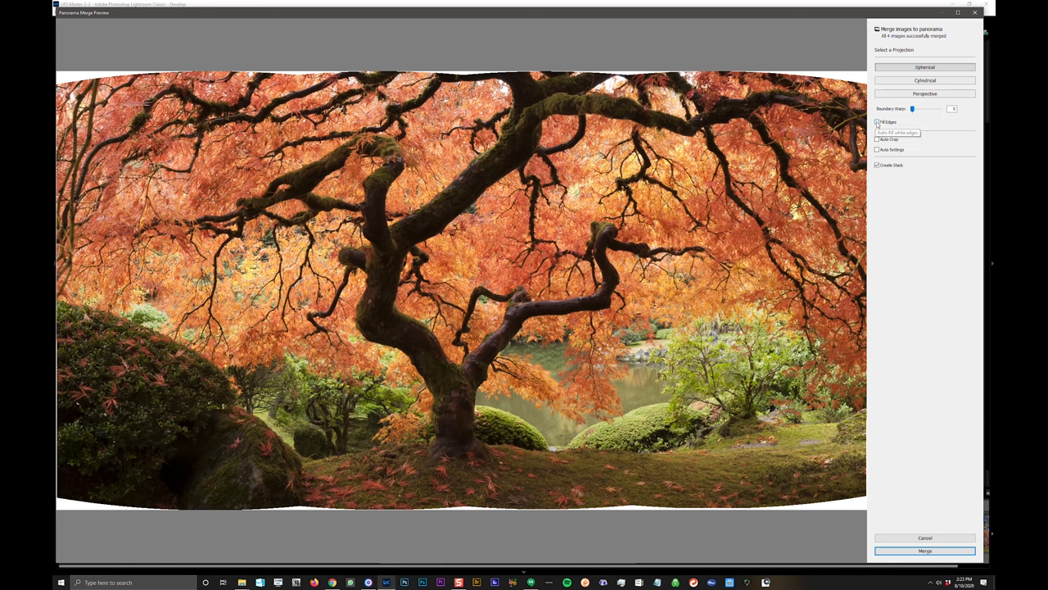
Step: Enable Fill Edges so the panorama preview fills its white border gaps
left_click(877, 122)
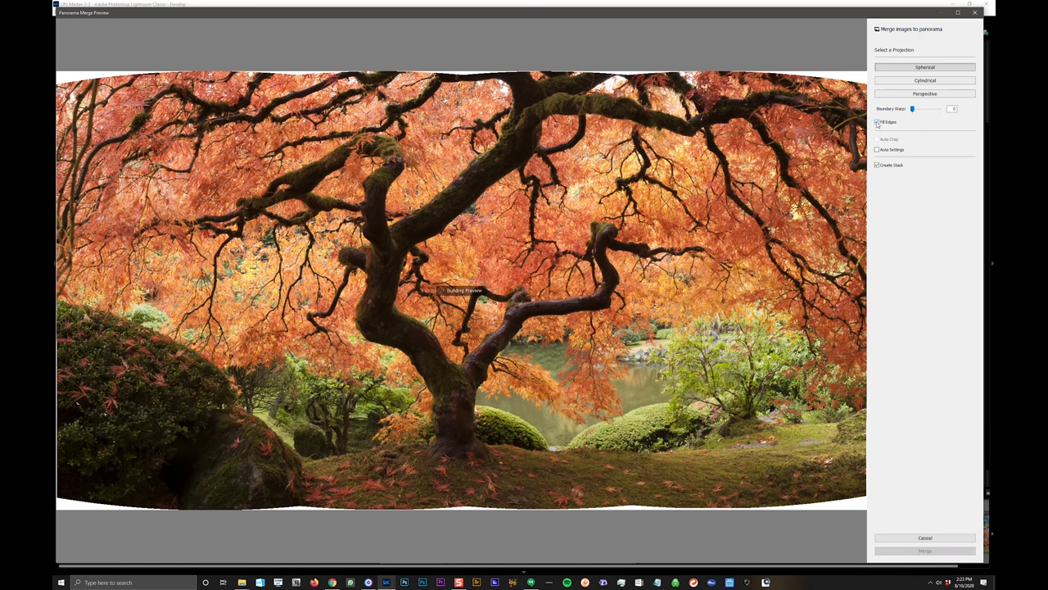
left_click(877, 121)
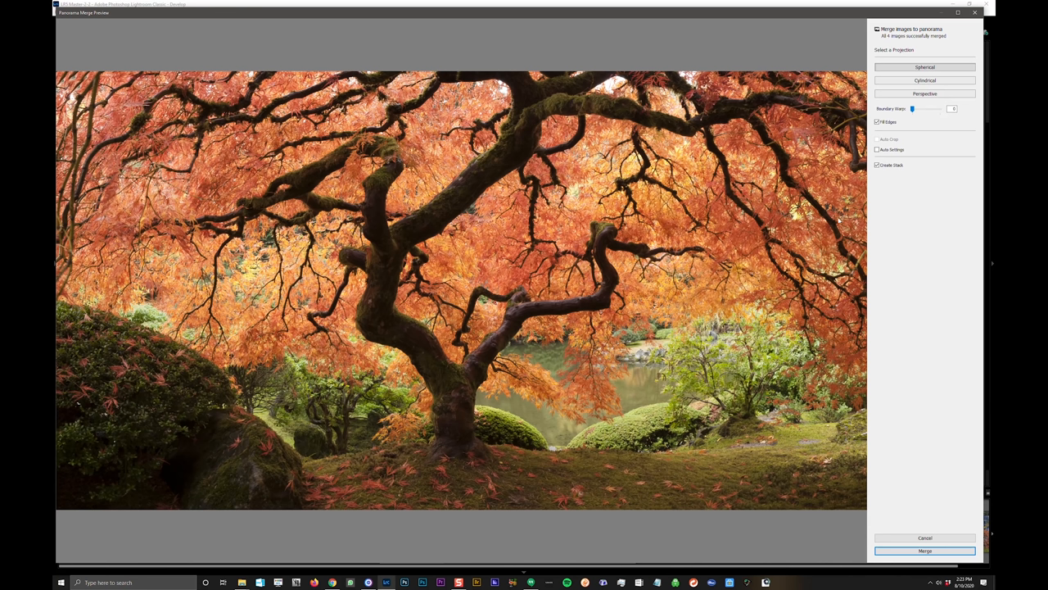
mouse_move(926, 67)
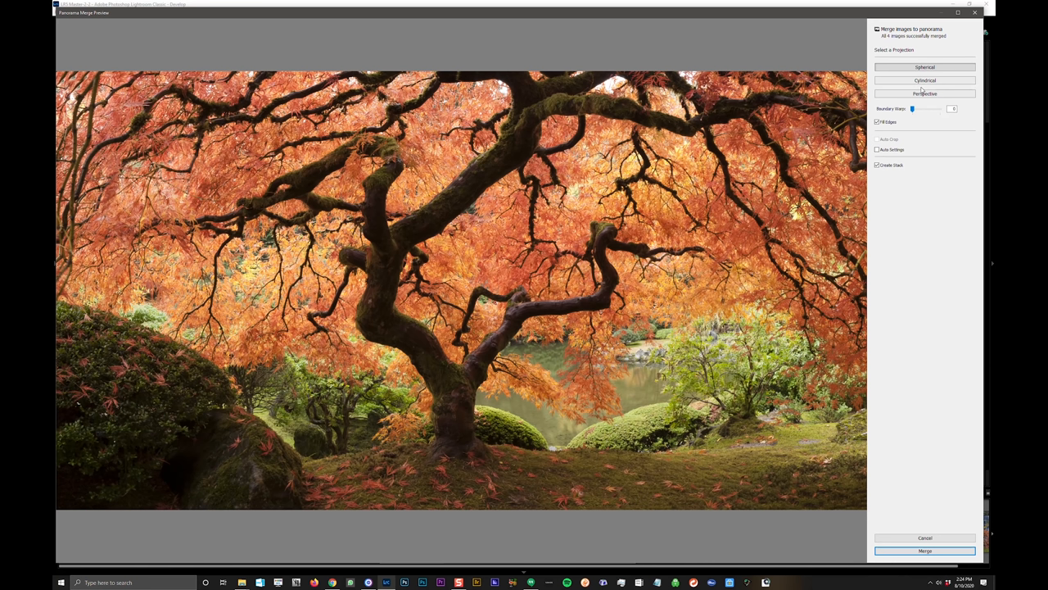
Step: Choose the Spherical projection and confirm the merge of the four maple frames
left_click(925, 93)
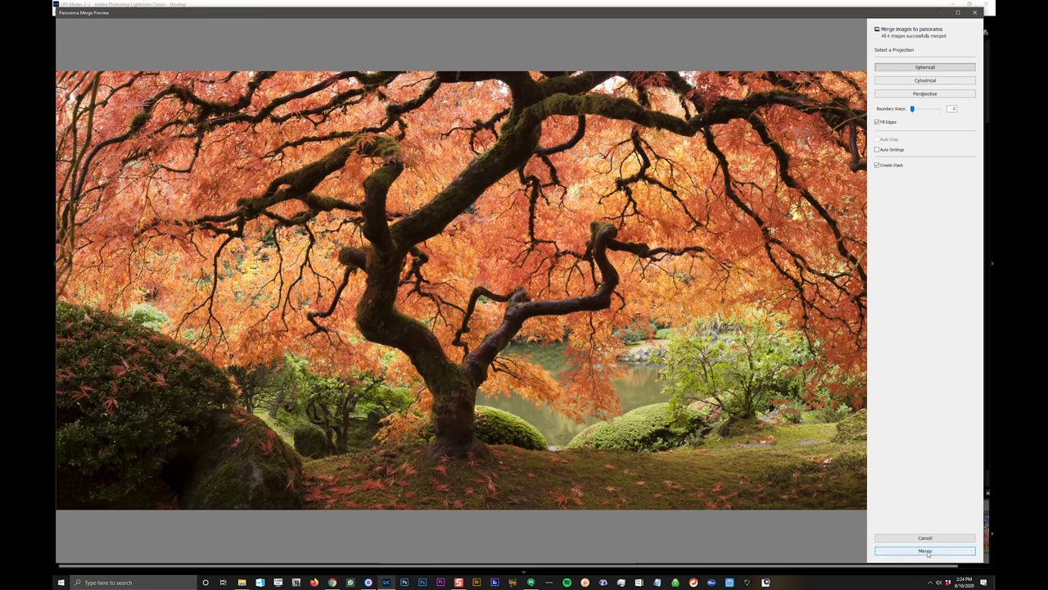
left_click(925, 550)
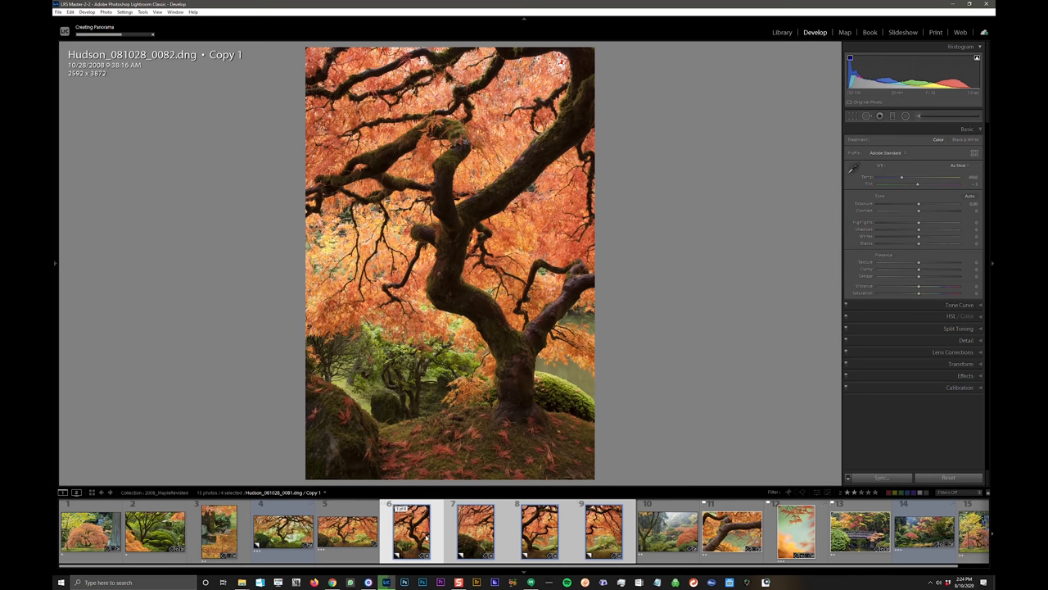
Step: Select the merged Pano DNG thumbnail in the filmstrip to open it
left_click(538, 531)
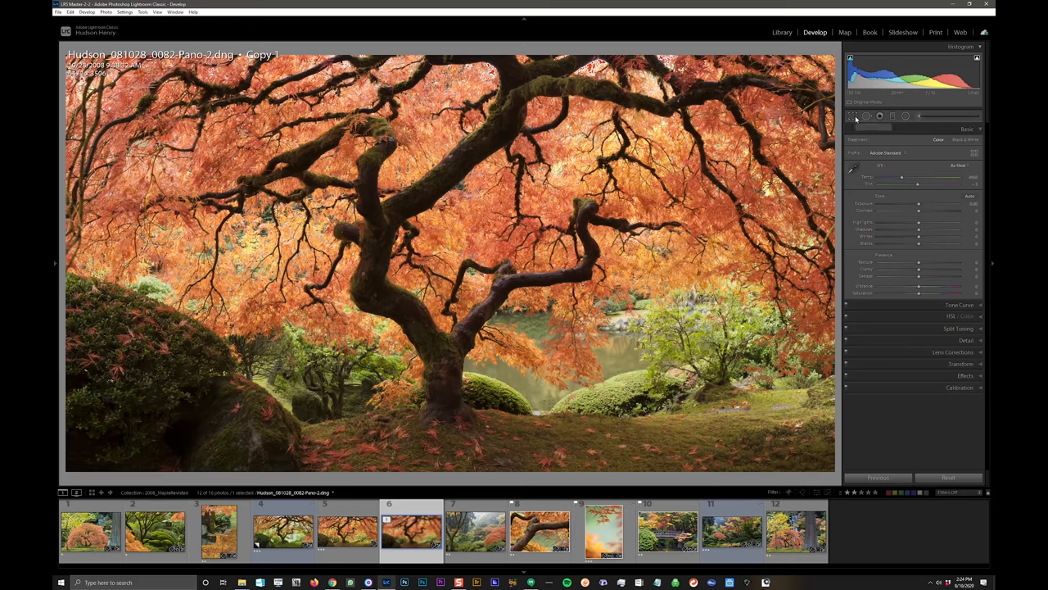
Step: Activate the Crop & Straighten tool on the merged maple panorama
left_click(854, 115)
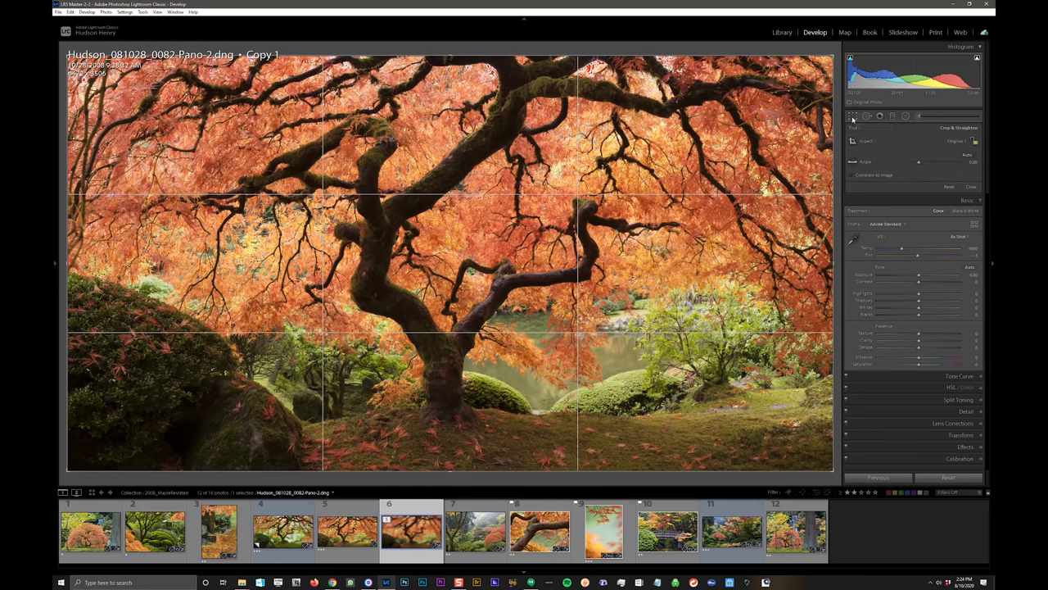
mouse_move(938, 132)
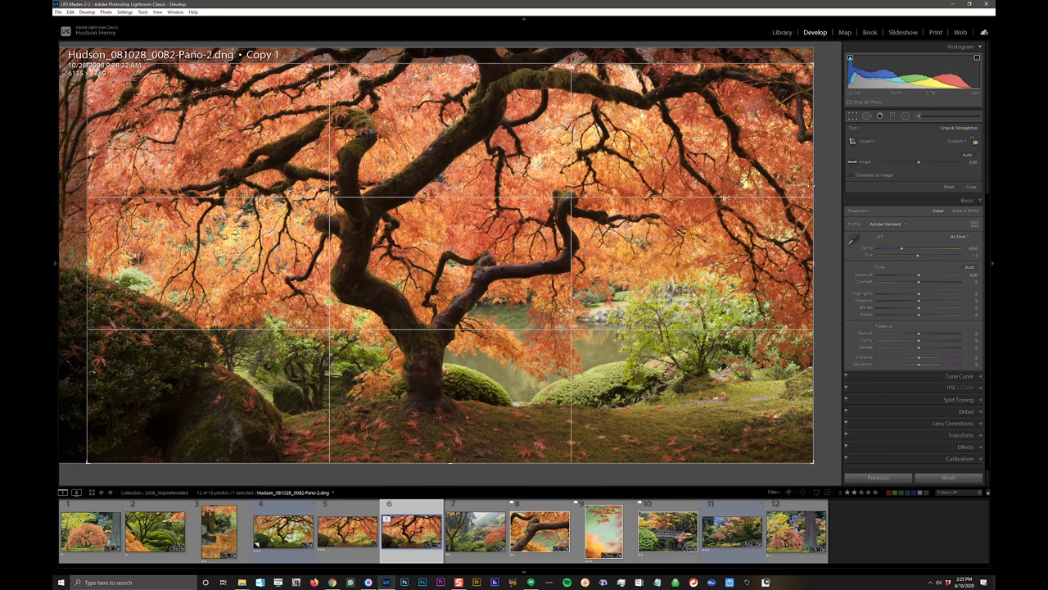
mouse_move(804, 299)
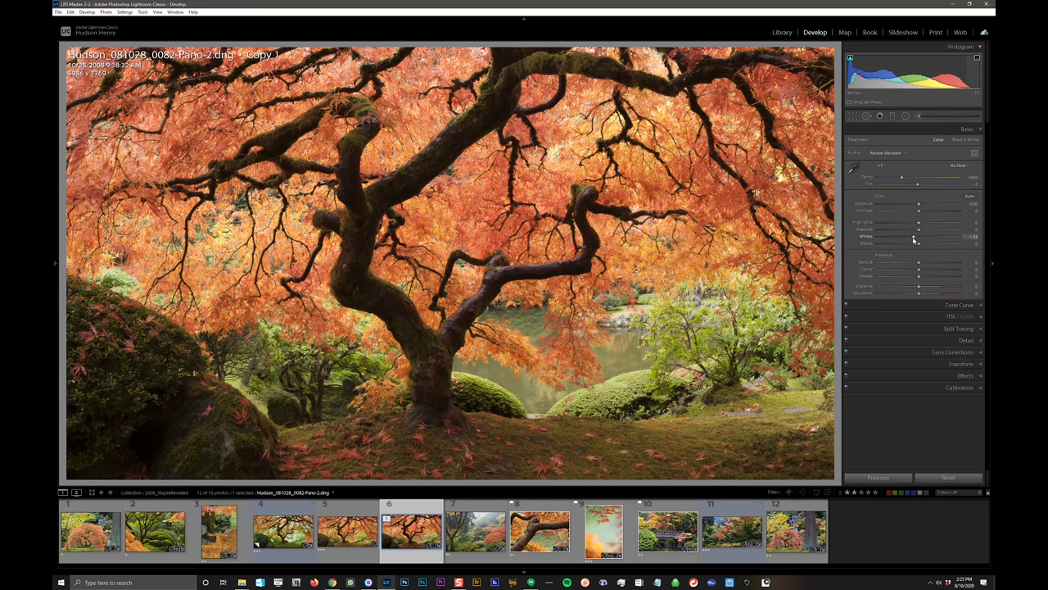
Step: Lower Highlights on the bright leaves, view the whole panorama, then raise Shadows
left_click_drag(913, 236, 919, 237)
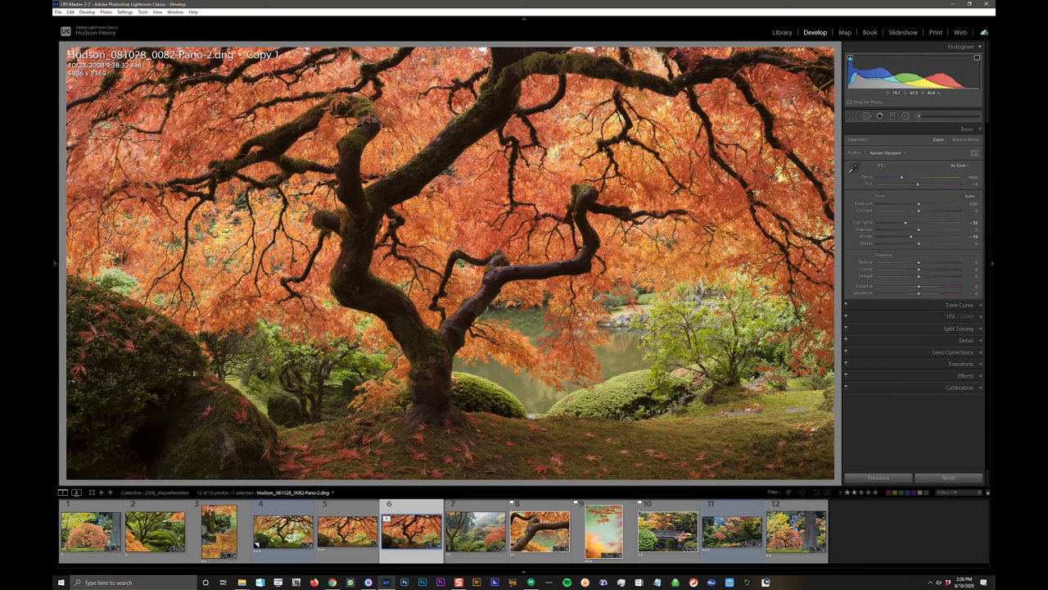
mouse_move(465, 208)
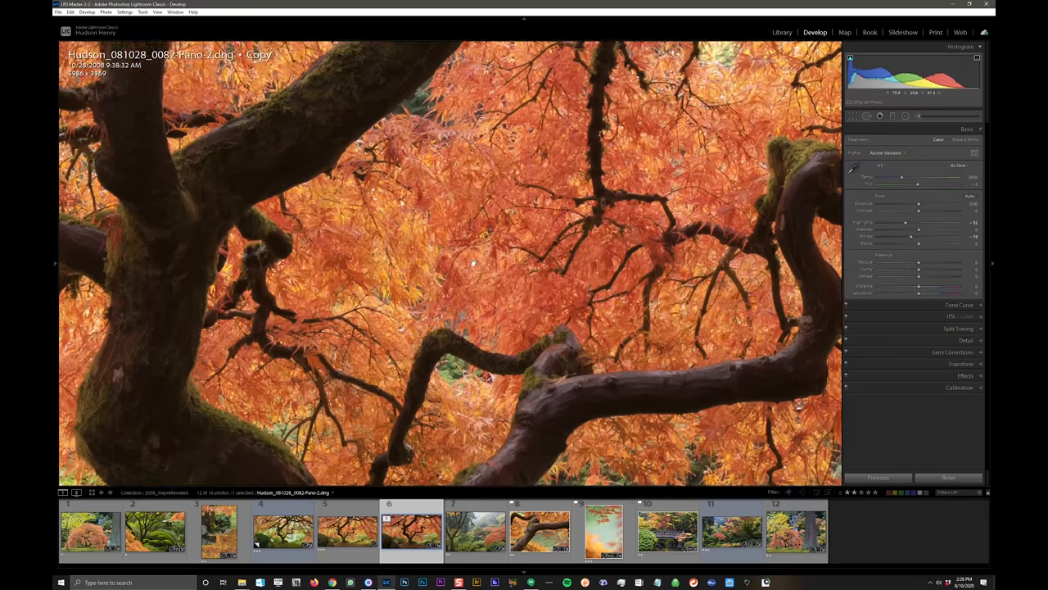
left_click(473, 262)
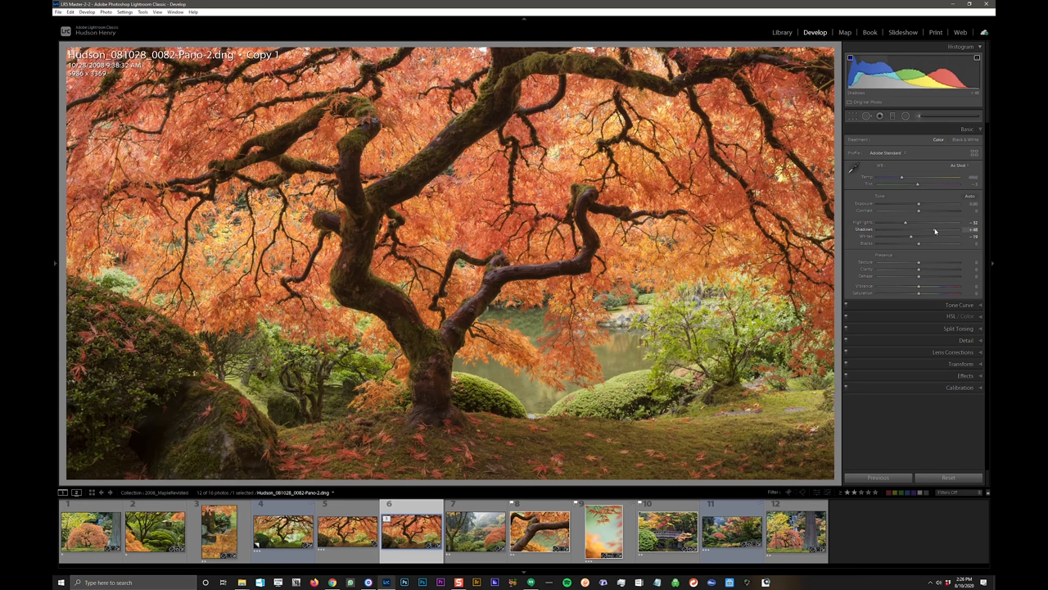
left_click_drag(910, 230, 933, 230)
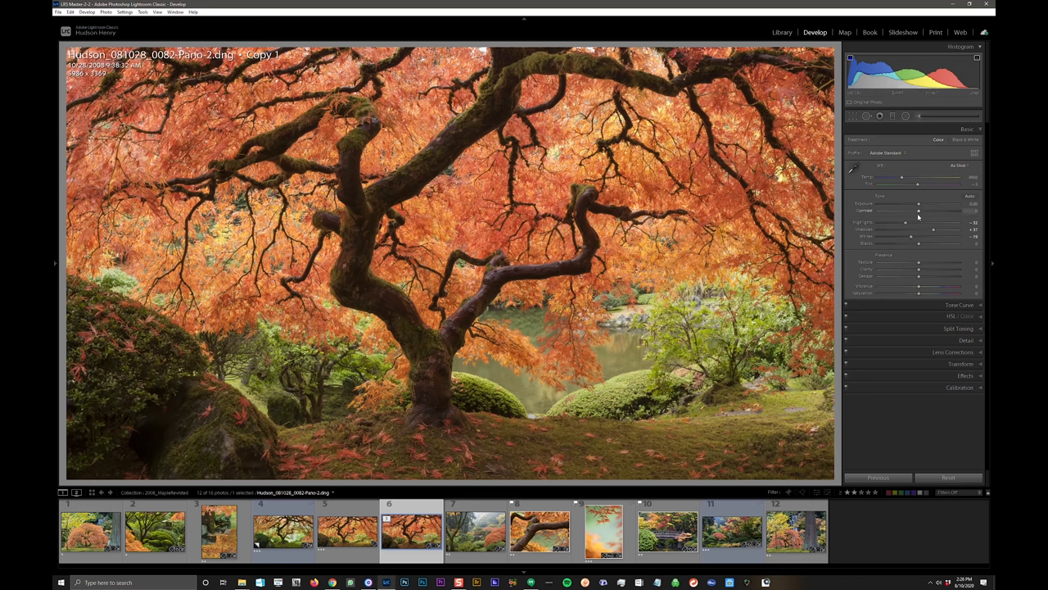
mouse_move(926, 315)
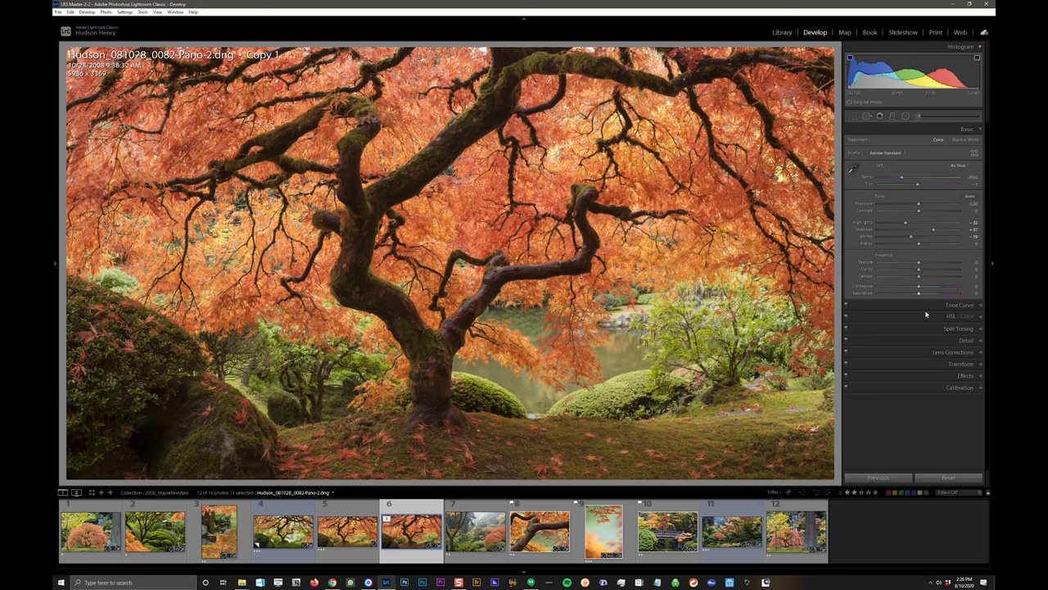
mouse_move(952, 320)
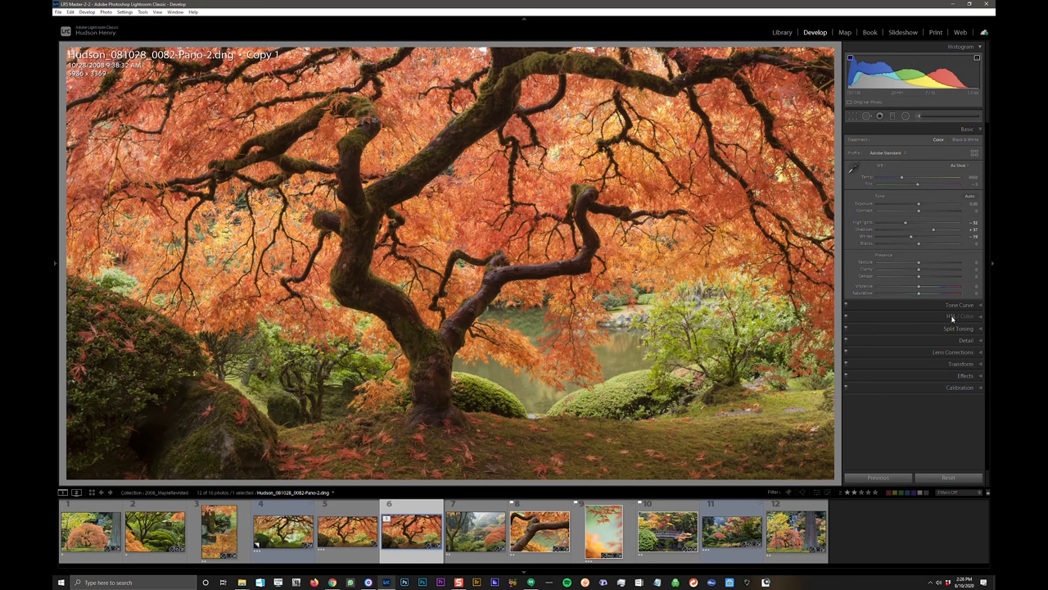
Step: Open the HSL panel briefly, then disable Solo Mode for the Develop panels
left_click(958, 316)
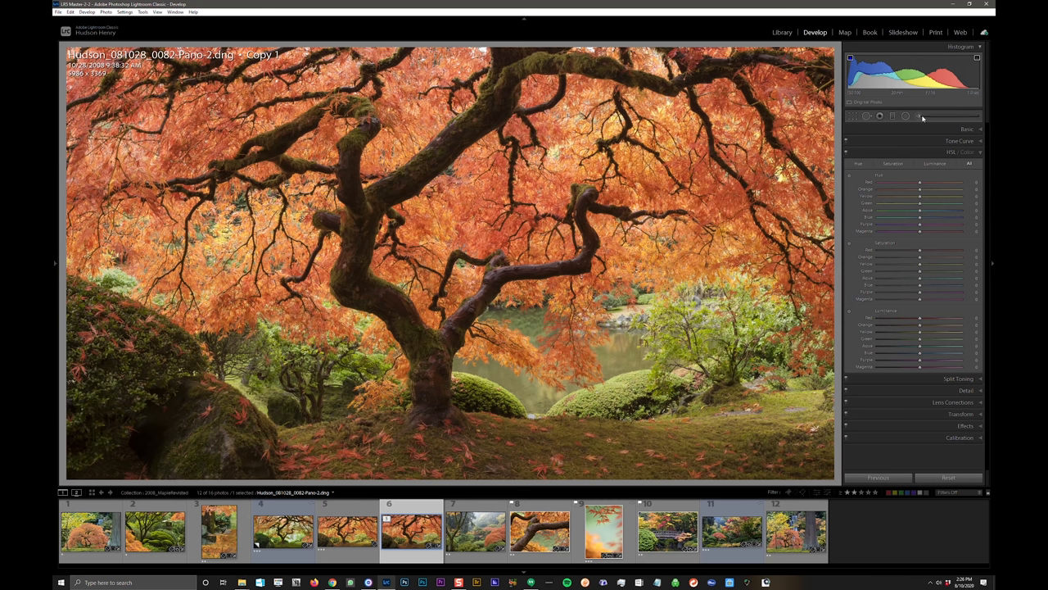
mouse_move(956, 150)
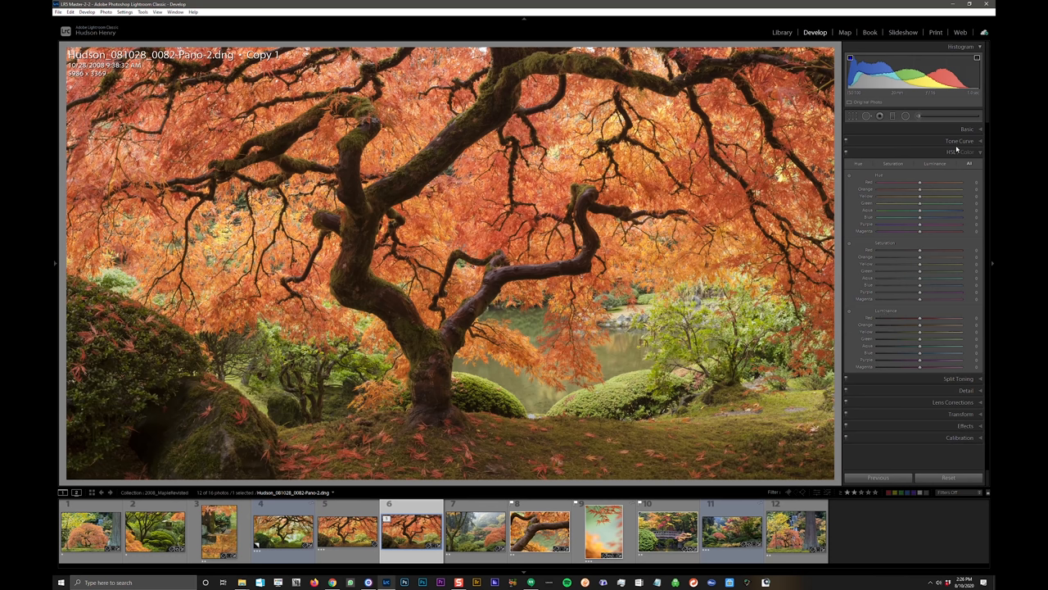
mouse_move(923, 128)
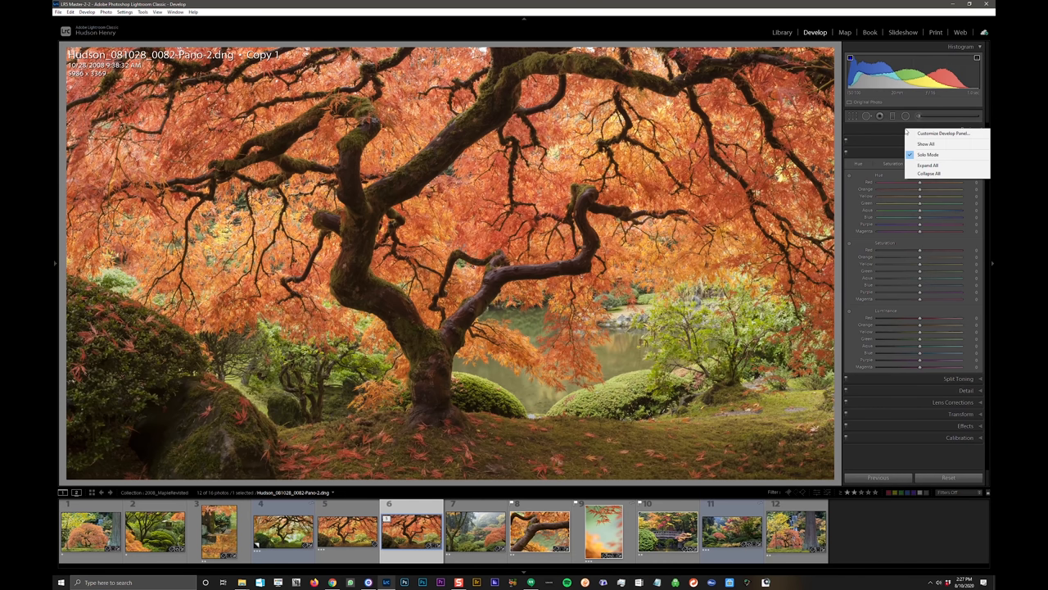
mouse_move(928, 154)
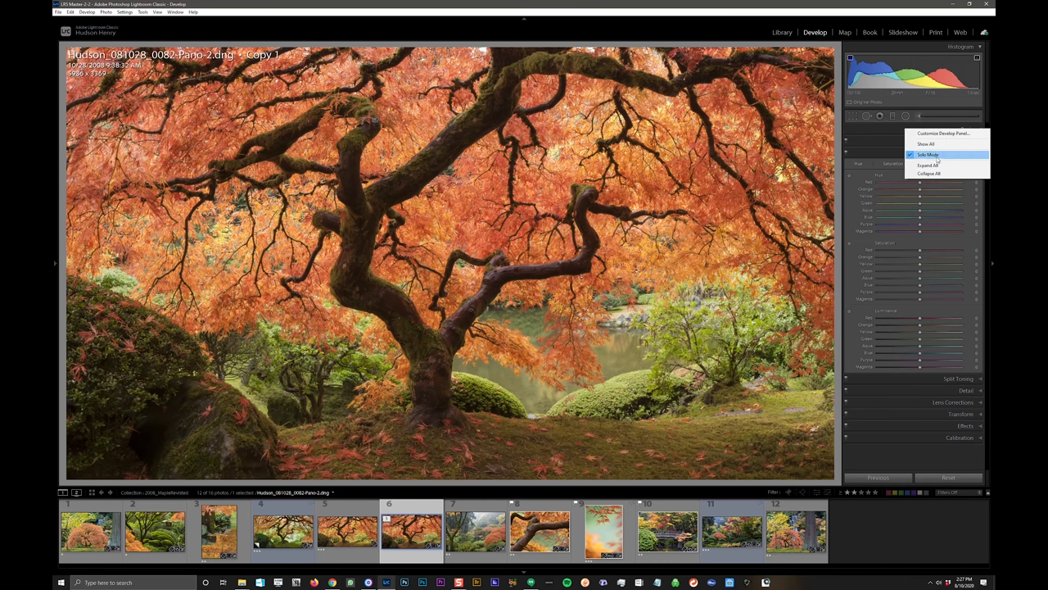
left_click(928, 155)
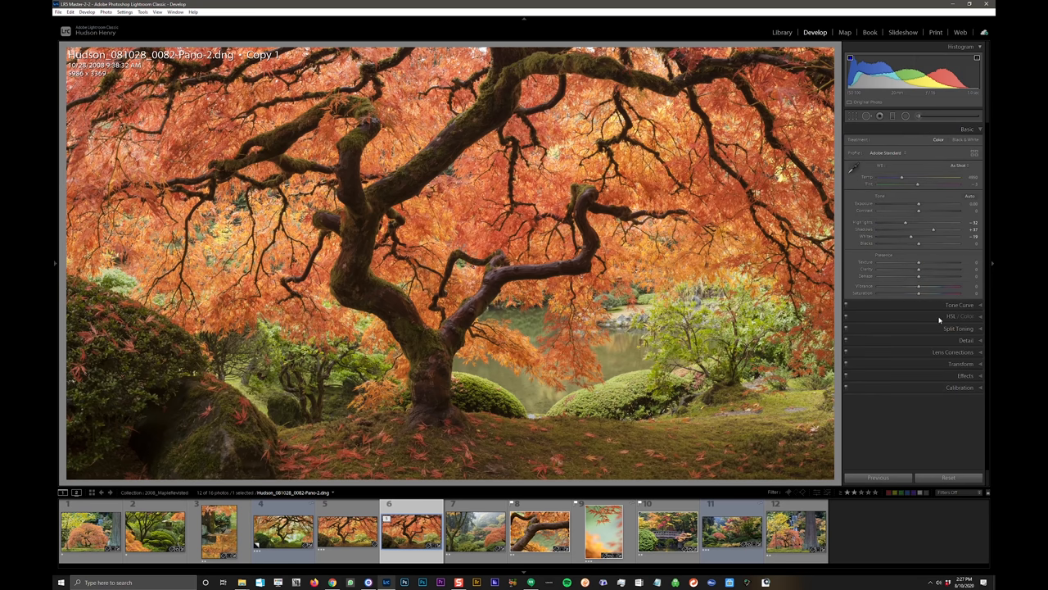
Step: Expand the HSL/Color panel to adjust yellow, green, red and orange colours
left_click(959, 316)
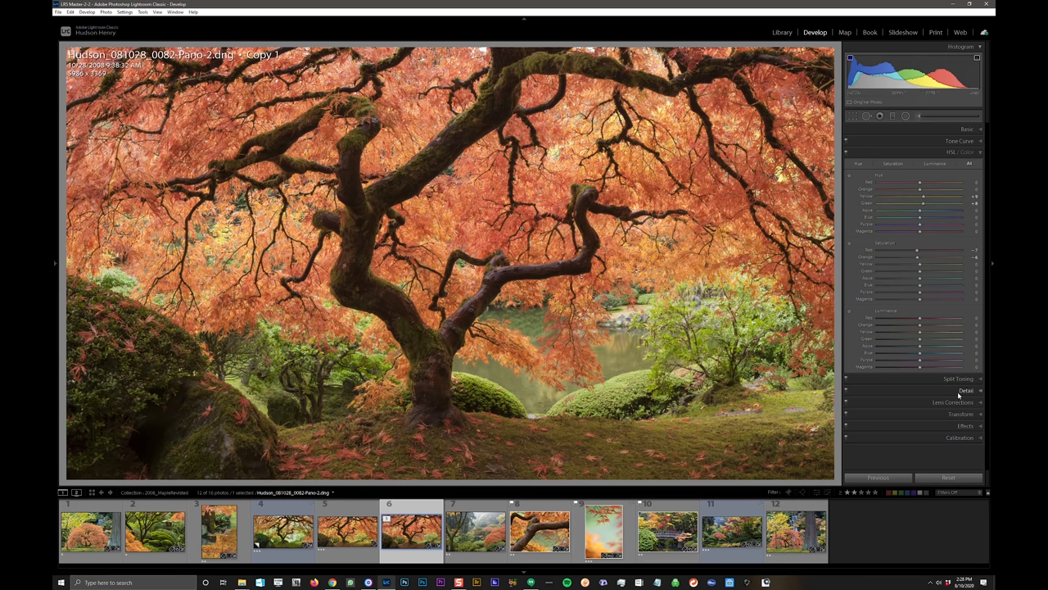
Step: Expand the Detail panel showing sharpening and noise reduction controls
left_click(966, 390)
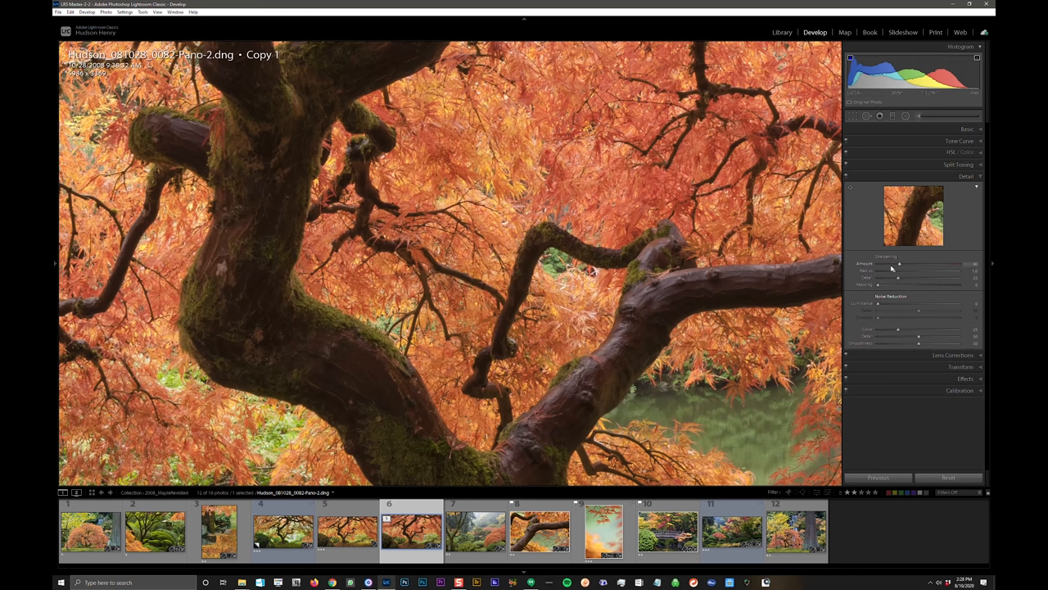
mouse_move(899, 266)
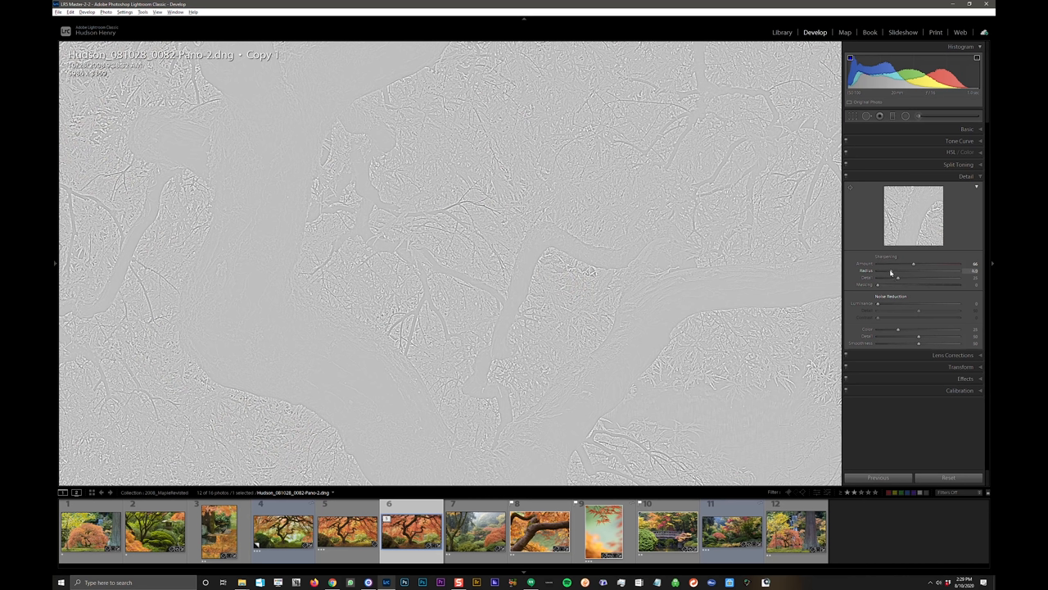
Step: Set sharpening Radius to about 0.7 and Detail to 100
left_click_drag(899, 270, 919, 271)
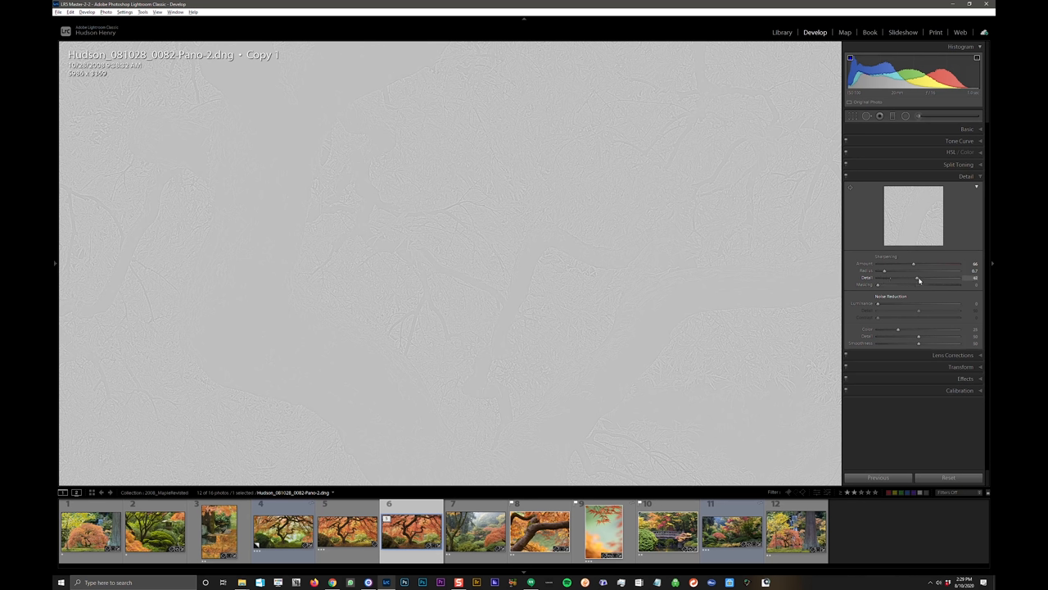
left_click_drag(919, 278, 958, 278)
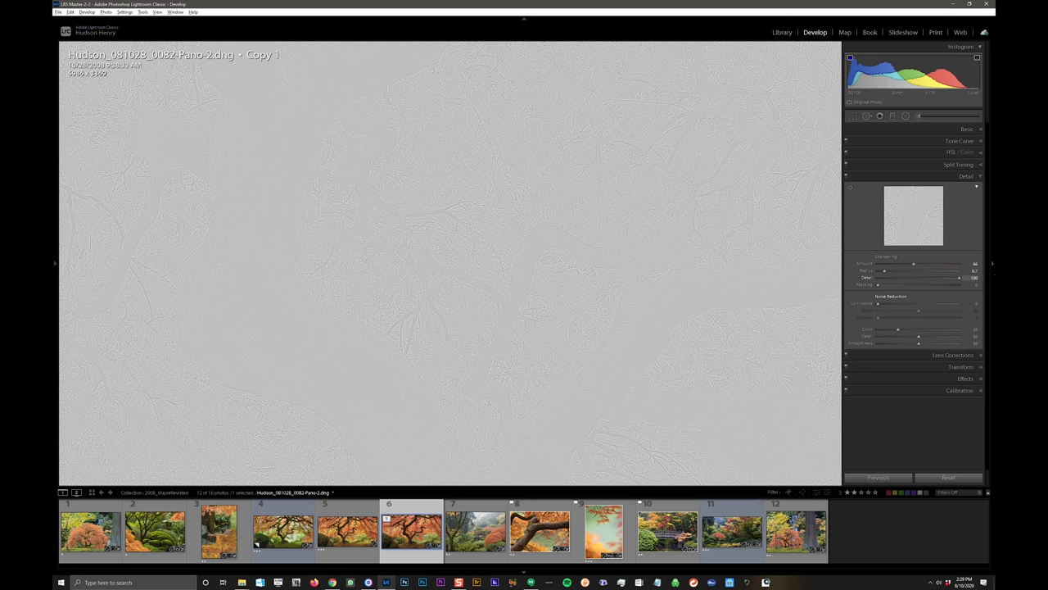